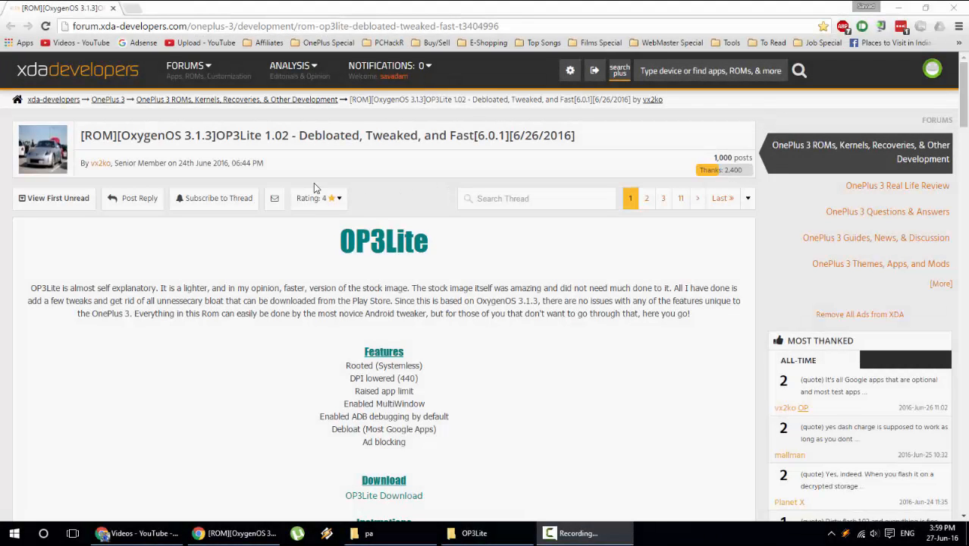
Scroll the XDA thread to its Download heading and follow the 'OP3Lite Download' link.
{"action": "double_click", "coordinate": [240, 135]}
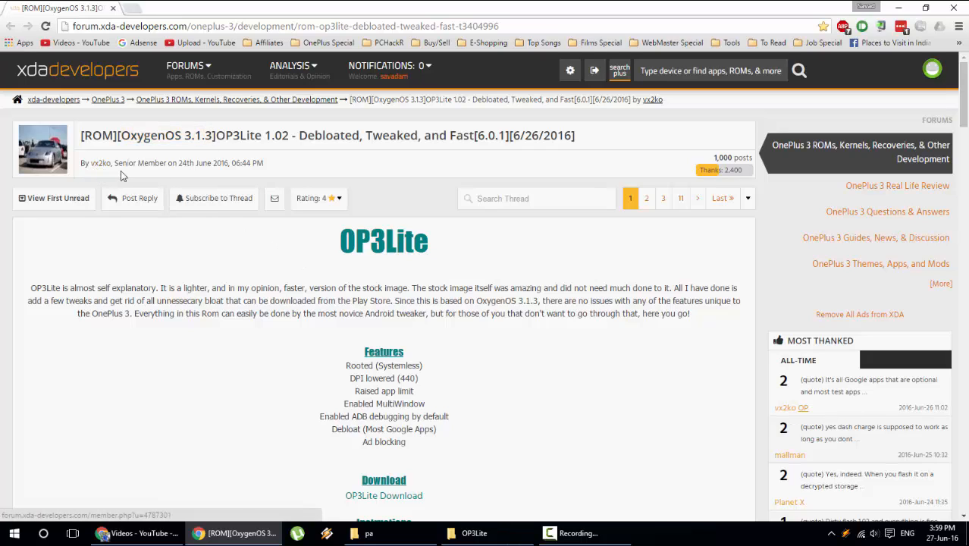
{"action": "double_click", "coordinate": [362, 241]}
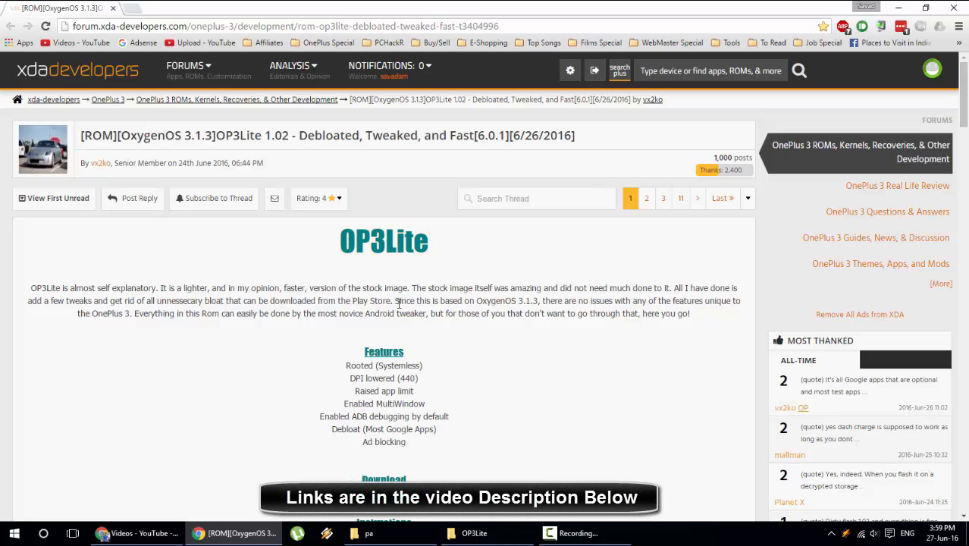
{"action": "mouse_move", "coordinate": [295, 288]}
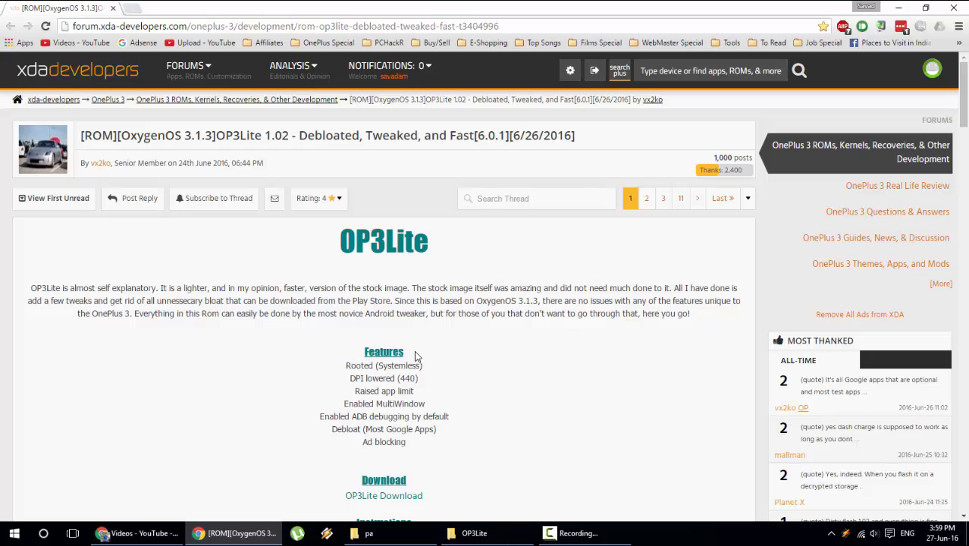
{"action": "mouse_move", "coordinate": [431, 328]}
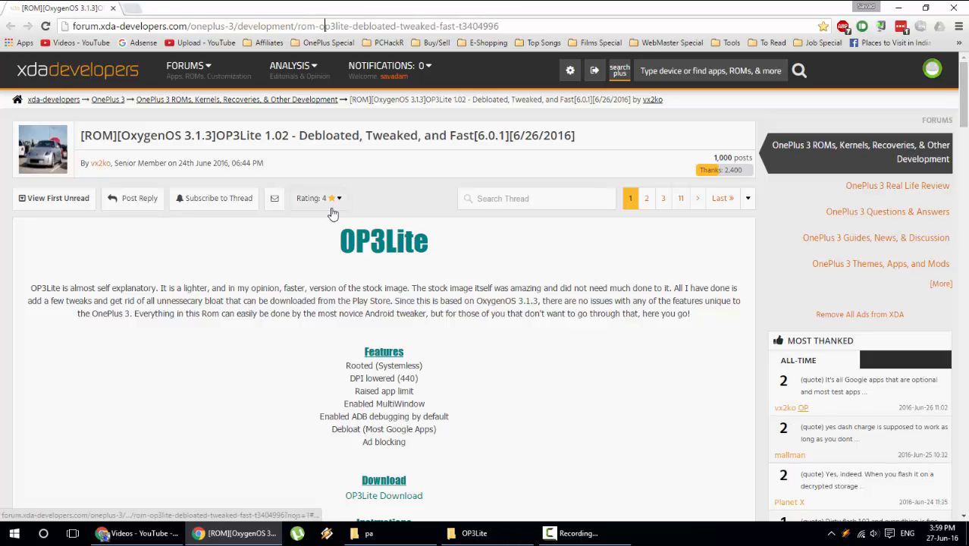
{"action": "scroll", "scroll_direction": "down", "scroll_amount": 3}
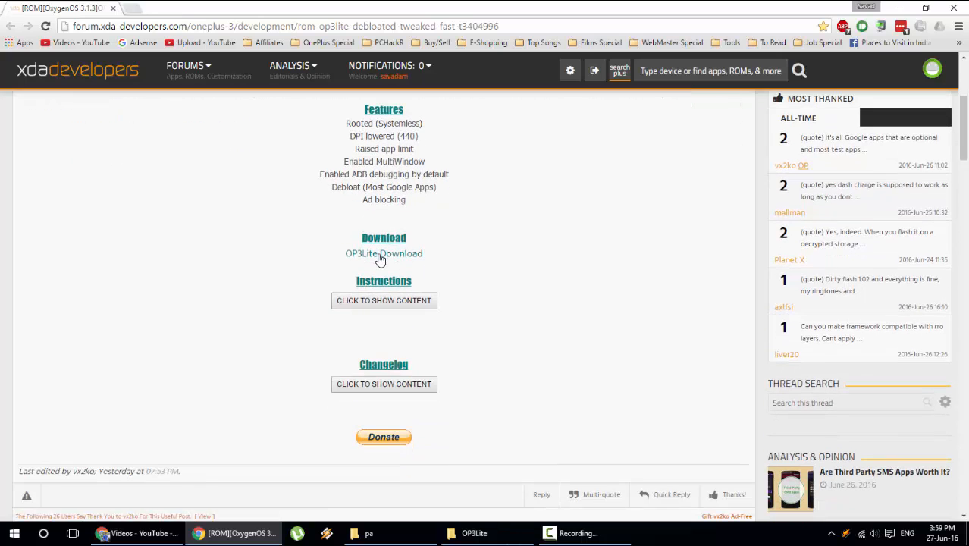
{"action": "mouse_move", "coordinate": [384, 253]}
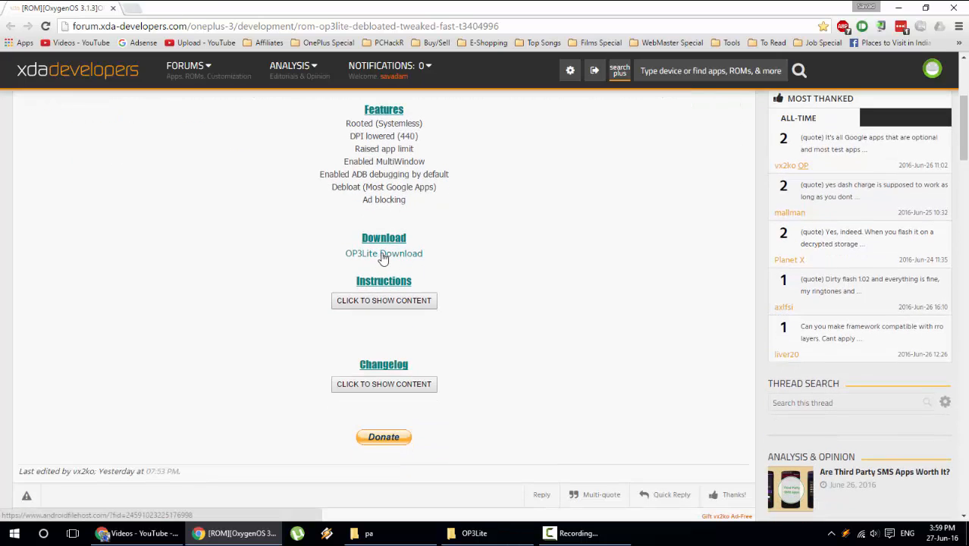
{"action": "left_click", "coordinate": [473, 533]}
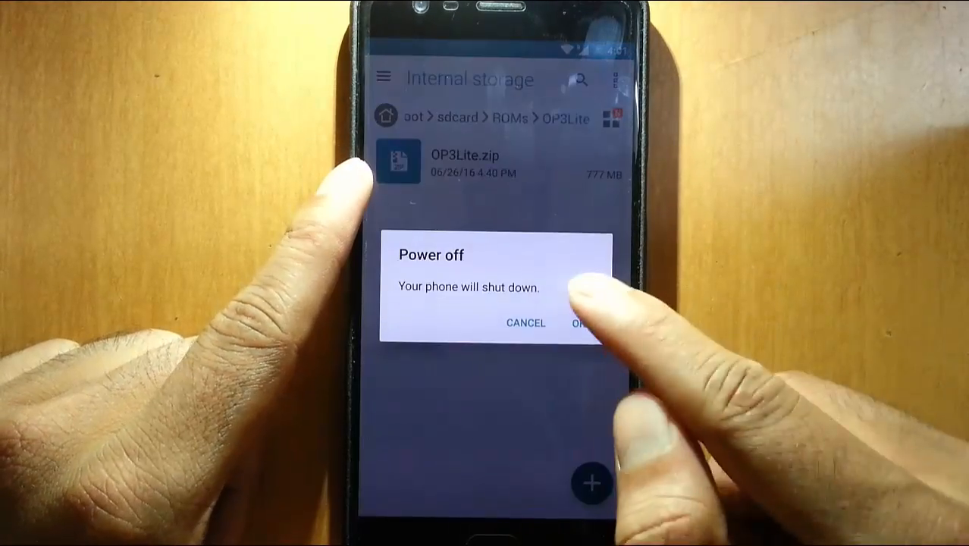
Confirm the Power off dialog so the OnePlus 3 shuts down before booting TWRP.
{"action": "left_click", "coordinate": [584, 322]}
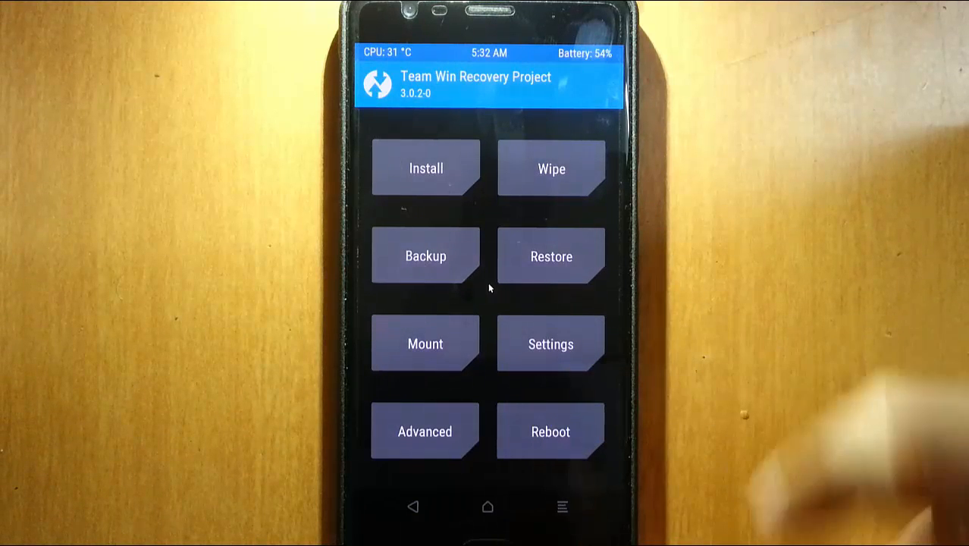
{"action": "left_click", "coordinate": [424, 255]}
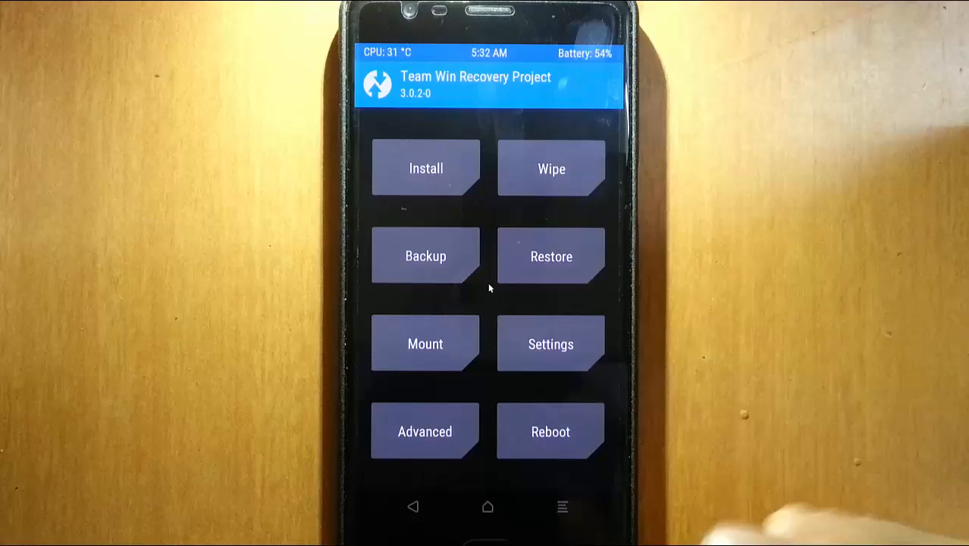
{"action": "left_click", "coordinate": [552, 167]}
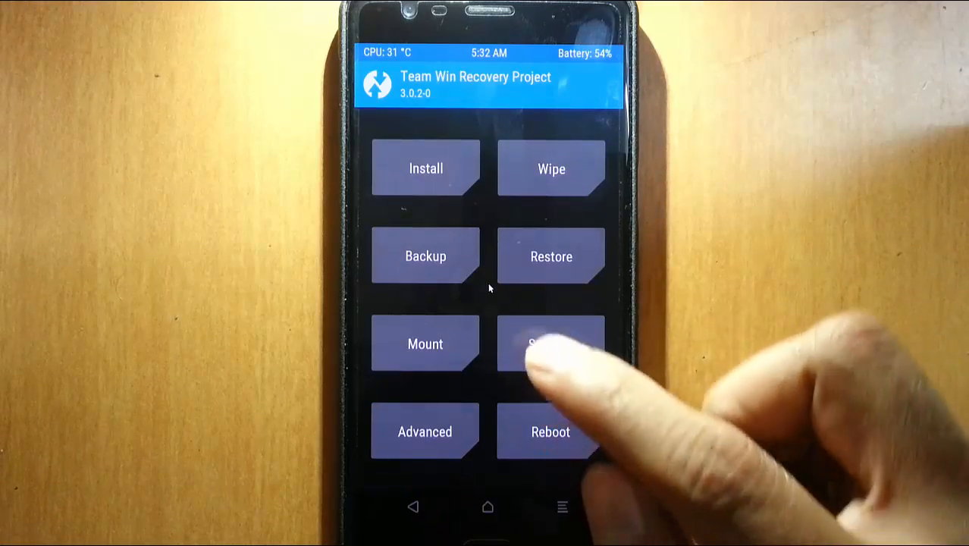
Start a TWRP Install, choose ROMs/OP3Lite/OP3Lite.zip and flash it.
{"action": "left_click", "coordinate": [425, 168]}
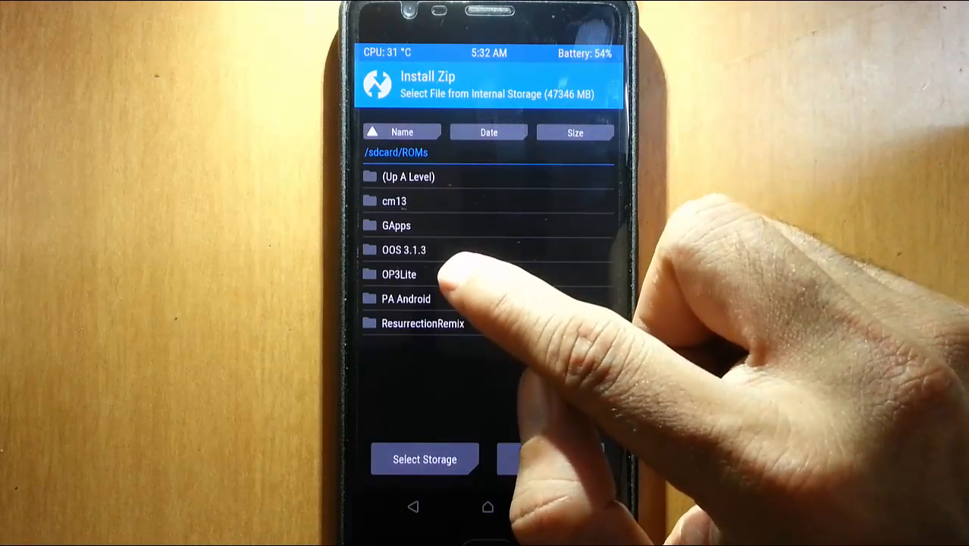
{"action": "left_click", "coordinate": [399, 273]}
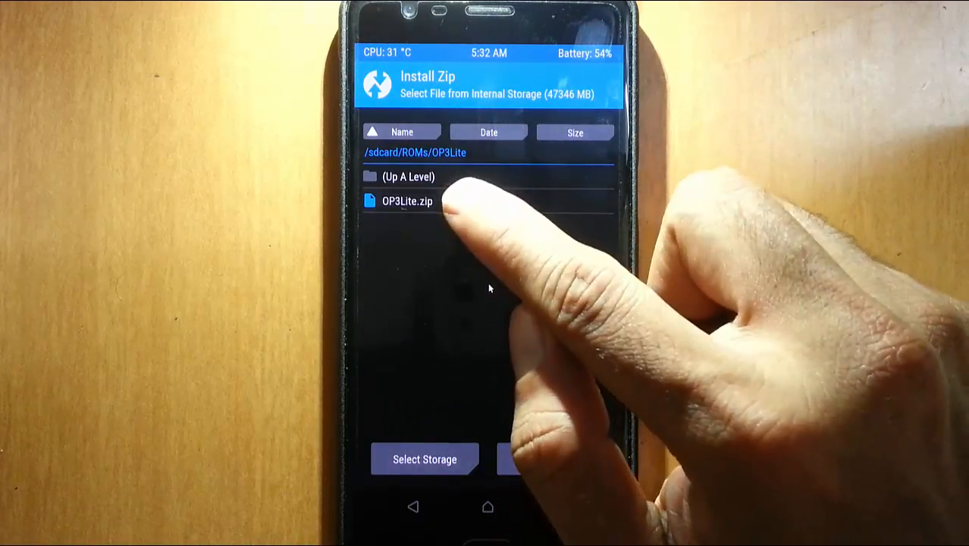
{"action": "left_click", "coordinate": [406, 200]}
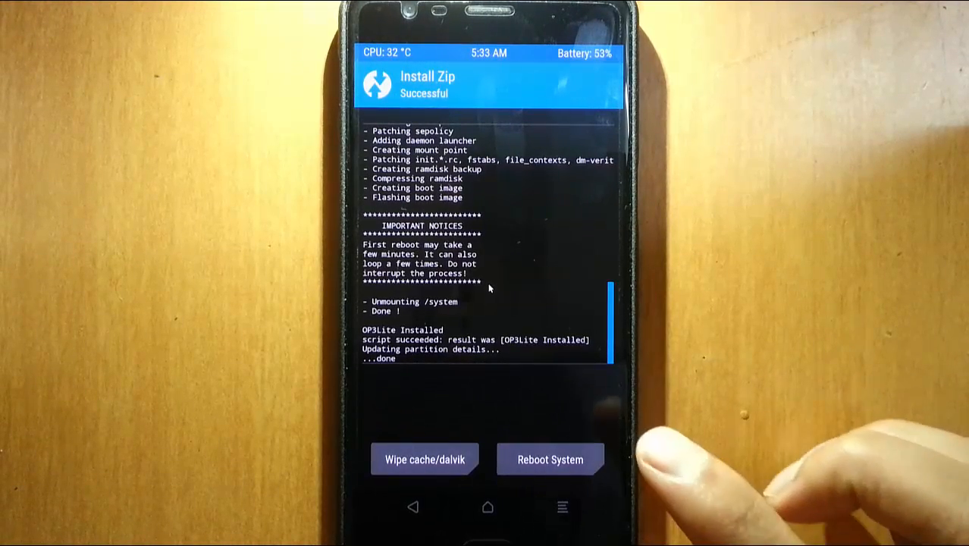
{"action": "left_click", "coordinate": [551, 460]}
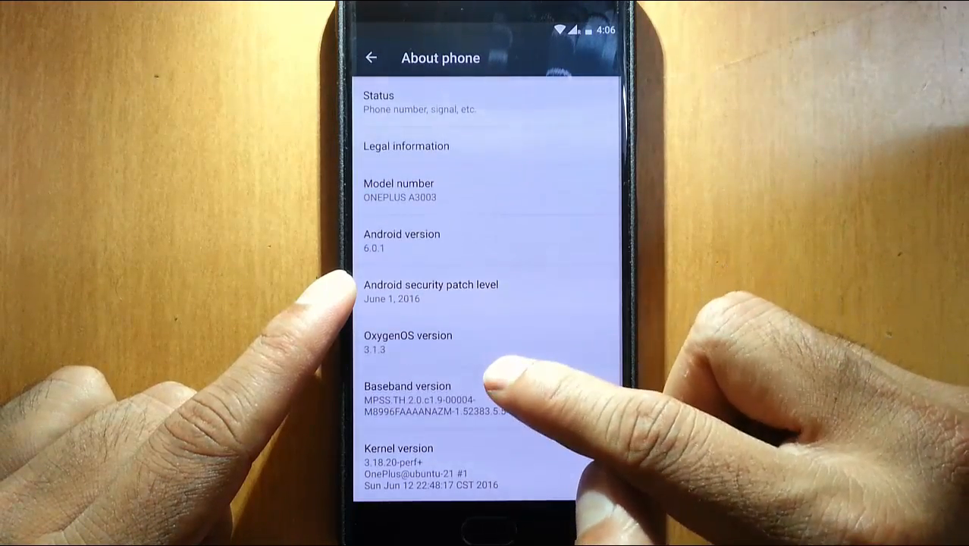
{"action": "scroll", "scroll_direction": "up", "scroll_amount": 3}
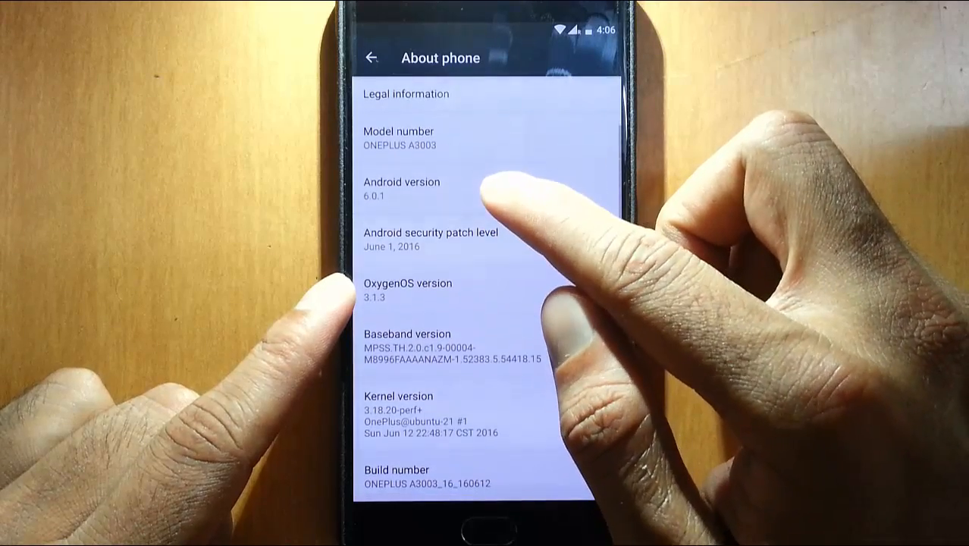
{"action": "scroll", "scroll_direction": "down", "scroll_amount": 3}
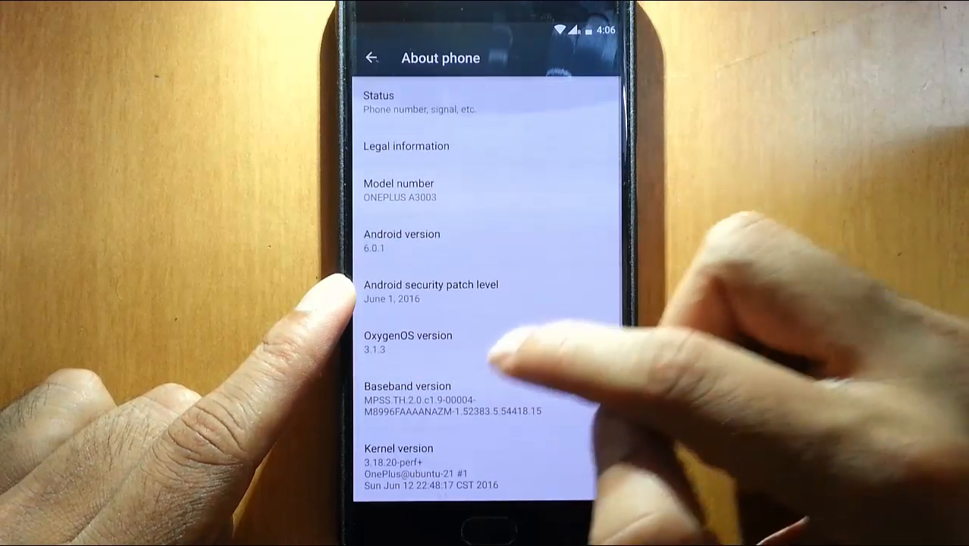
{"action": "mouse_move", "coordinate": [546, 303]}
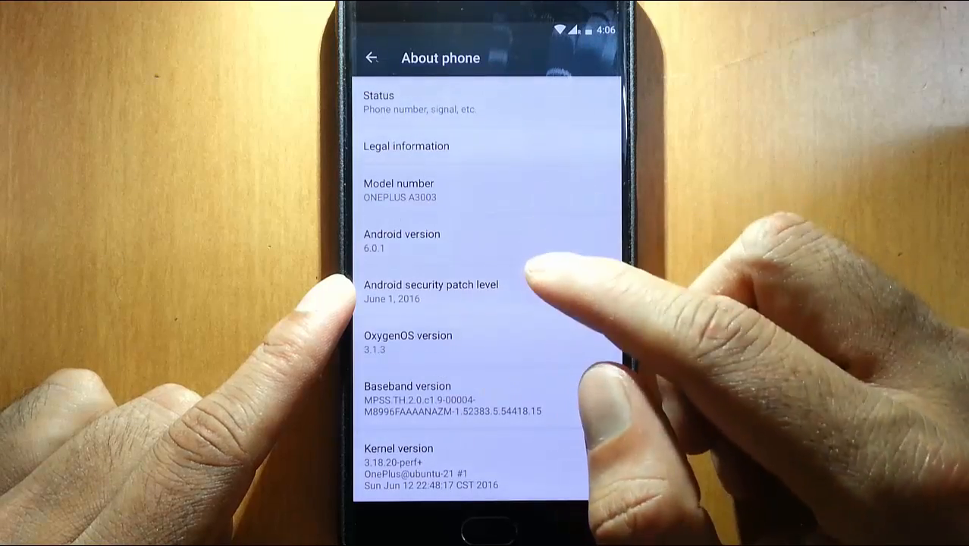
{"action": "left_click", "coordinate": [371, 57]}
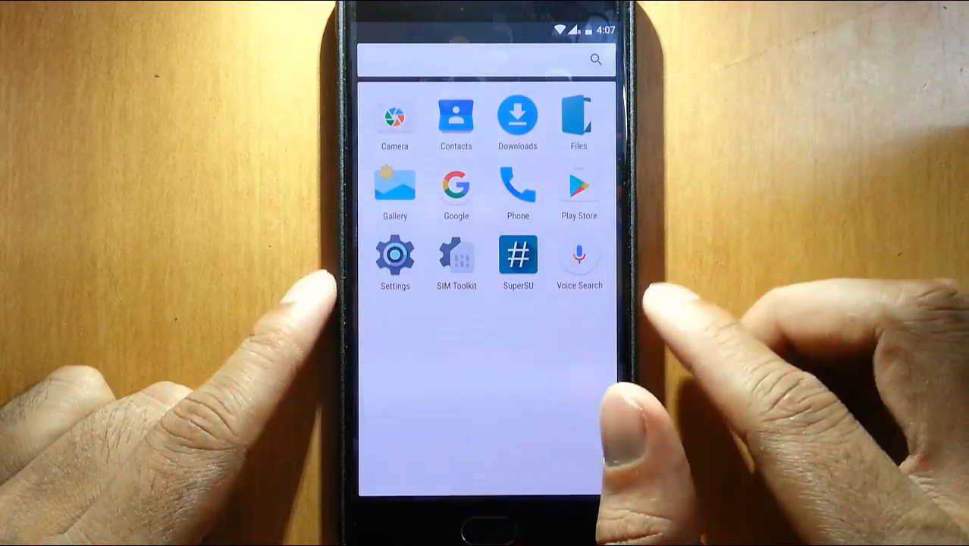
Close the app drawer with Home, landing on the OxygenOS 3.1.3 home screen.
{"action": "left_click", "coordinate": [485, 524]}
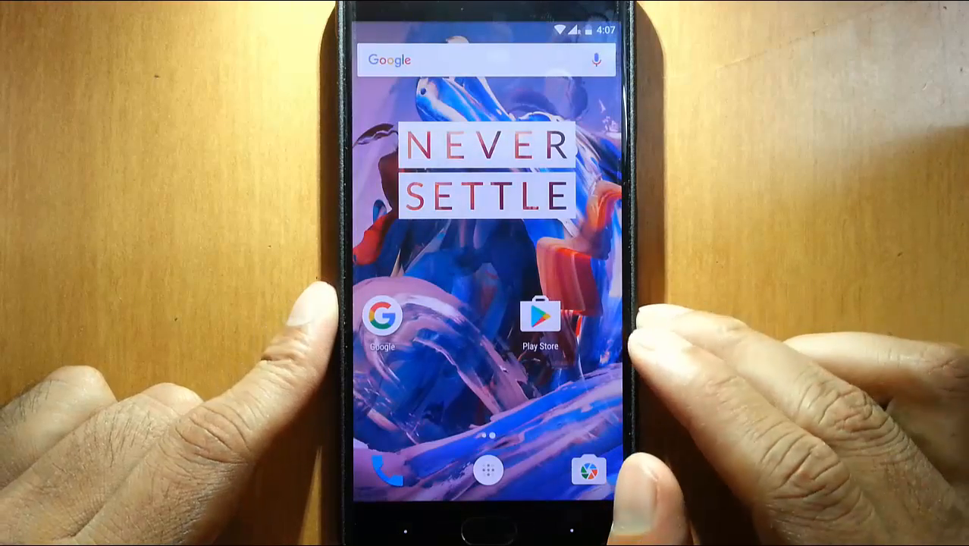